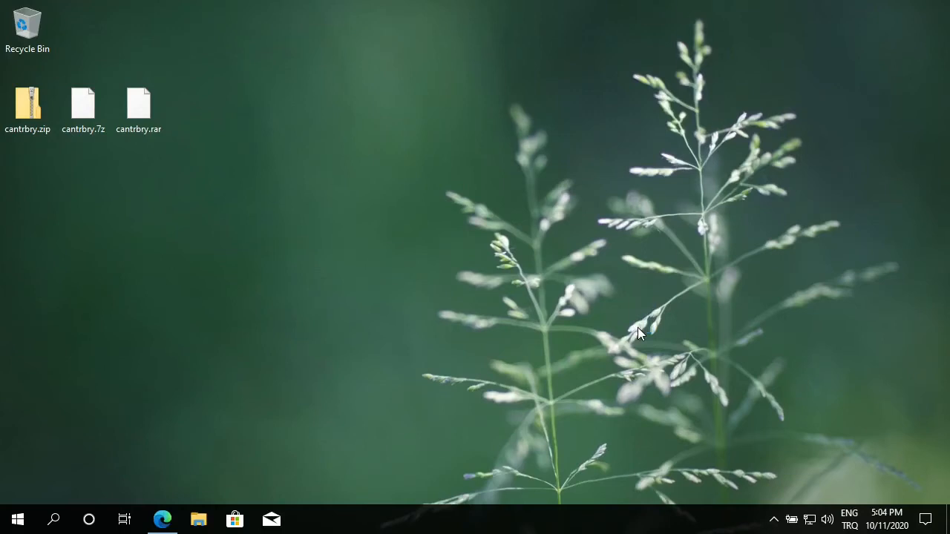
mouse_move(329, 423)
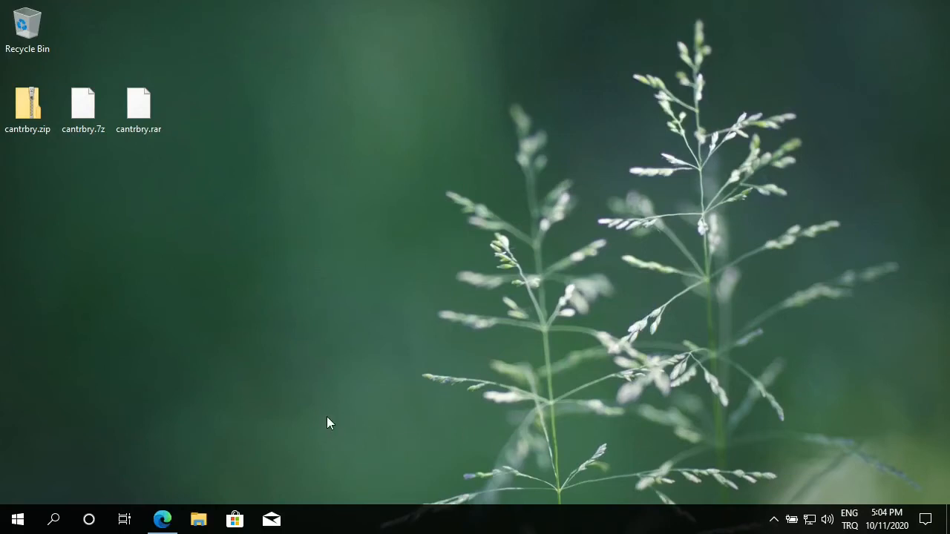
mouse_move(280, 432)
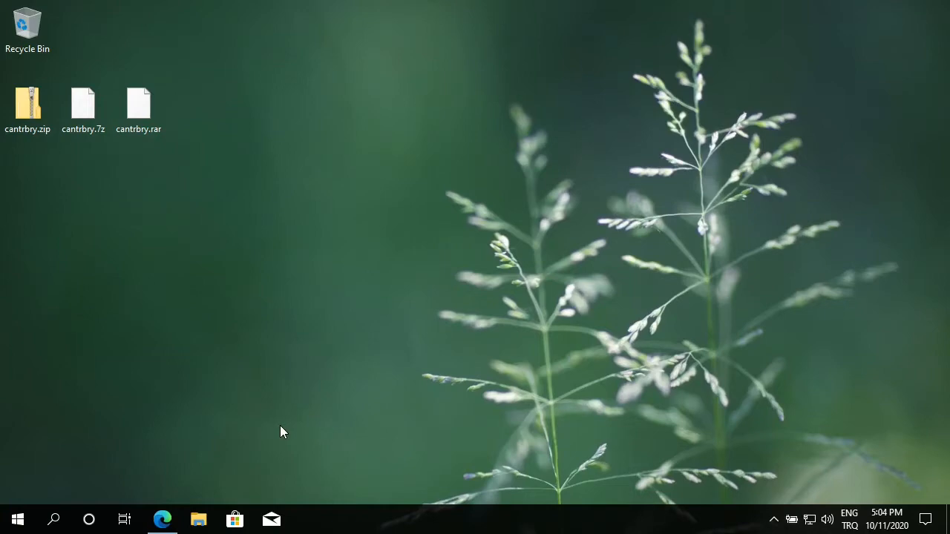
Show the peazip.github.io download page in Edge
click(162, 520)
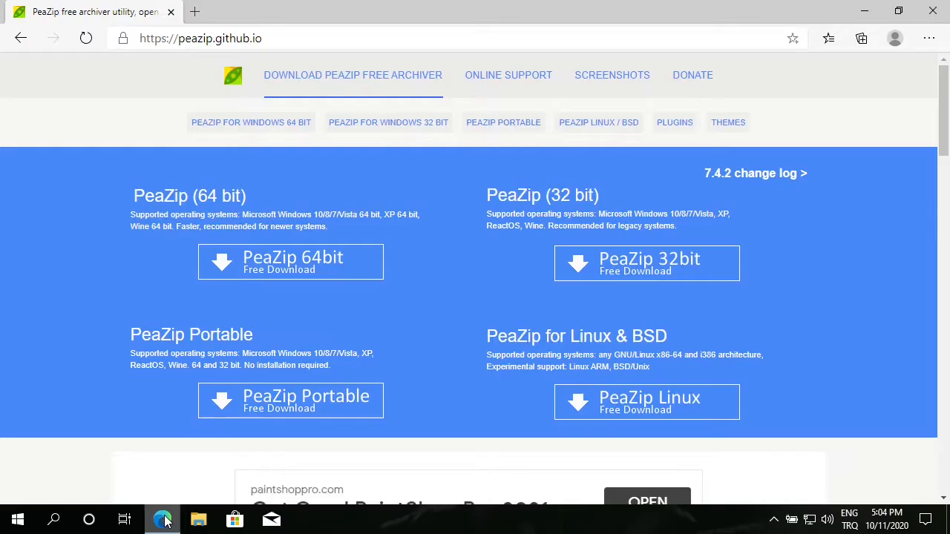
mouse_move(371, 205)
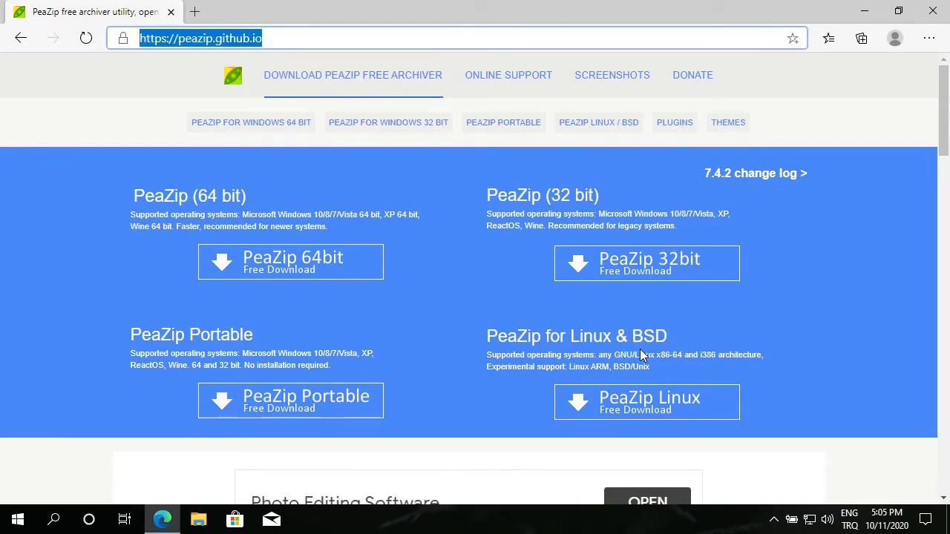
mouse_move(324, 318)
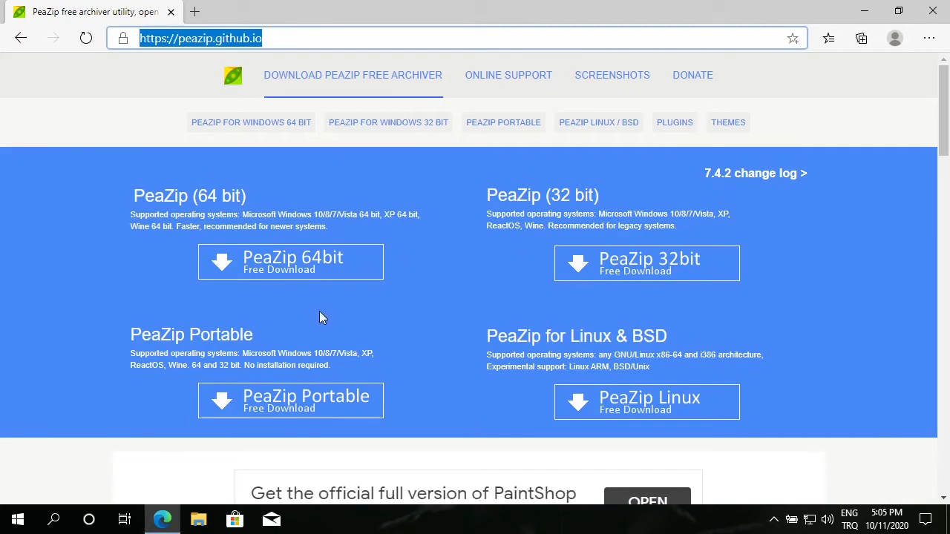
mouse_move(18, 520)
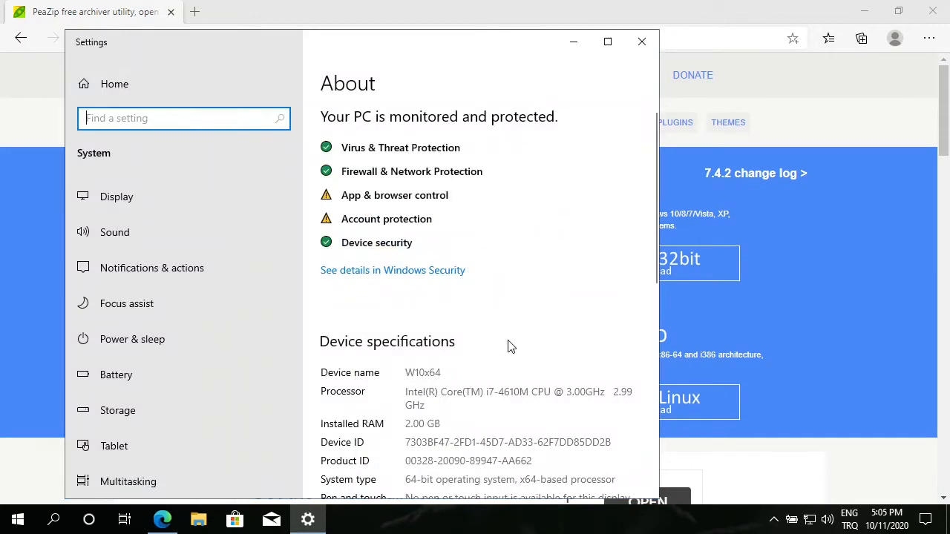
Scroll to Device specifications showing a 64-bit operating system, x64-based processor
scroll(down, 3)
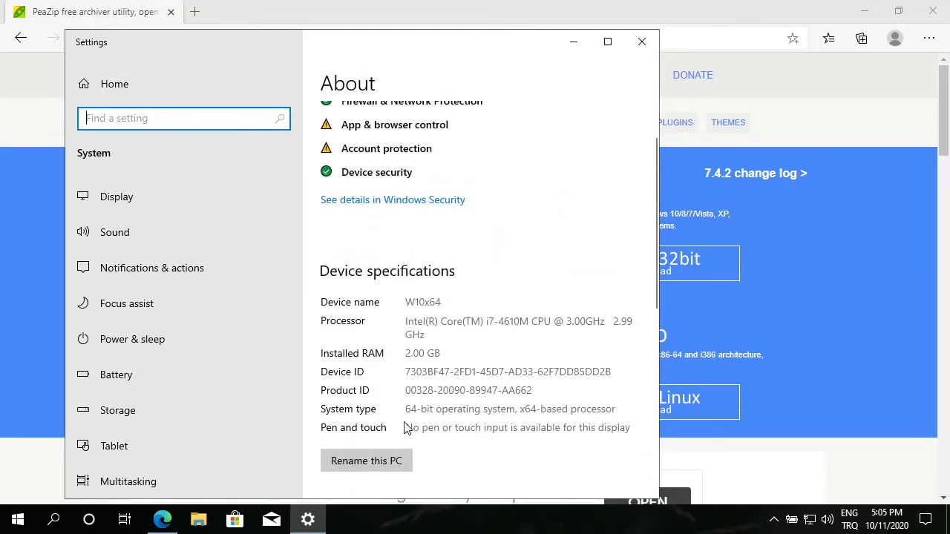
mouse_move(406, 421)
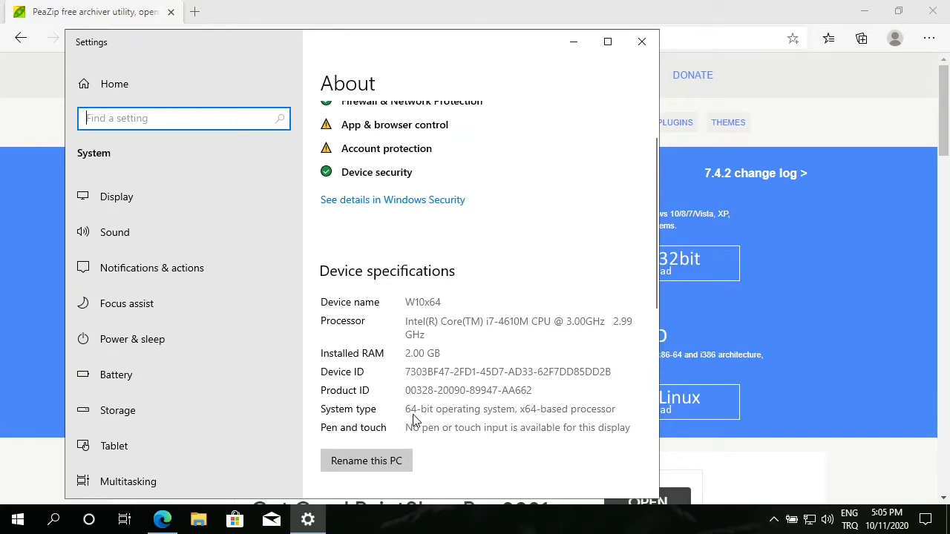
mouse_move(642, 41)
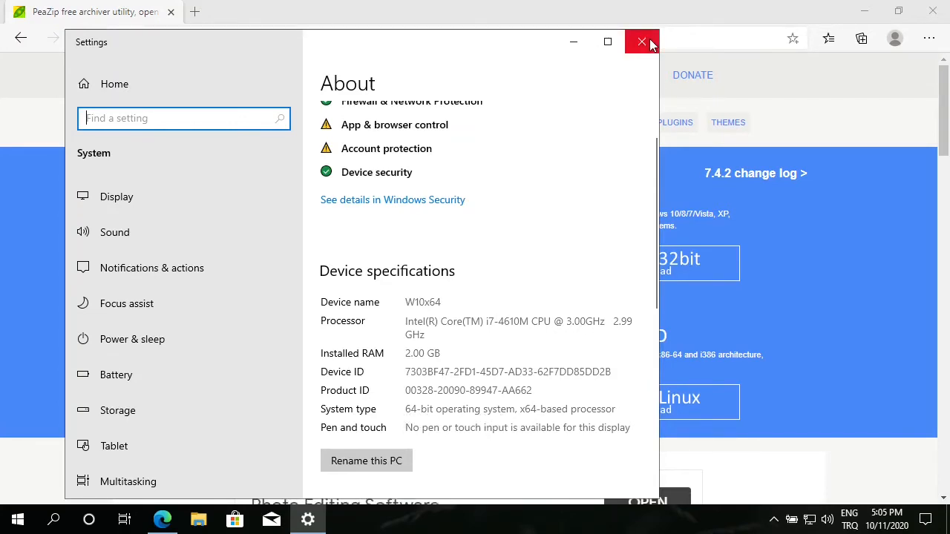
Close Settings and start downloading the peazip-7.4.2.WIN64.exe installer from the 64-bit page
click(641, 42)
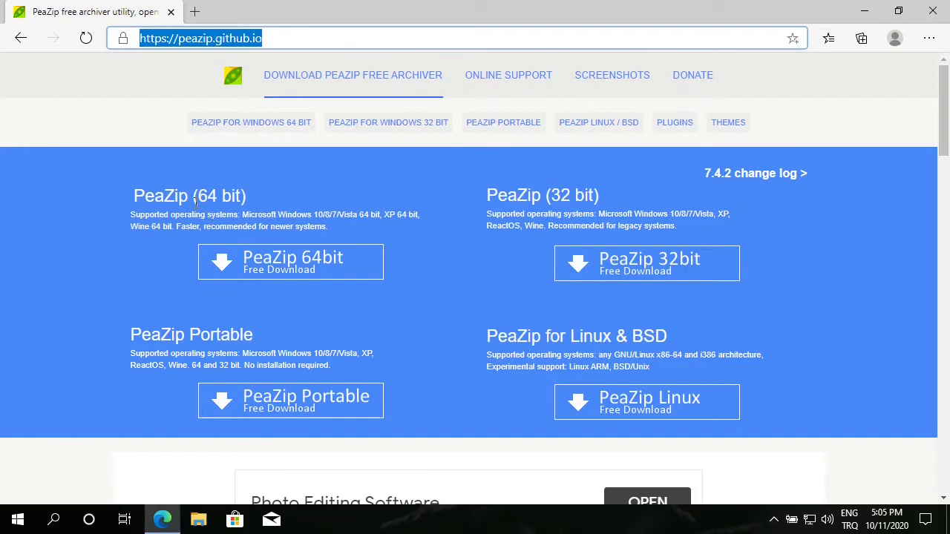
mouse_move(140, 214)
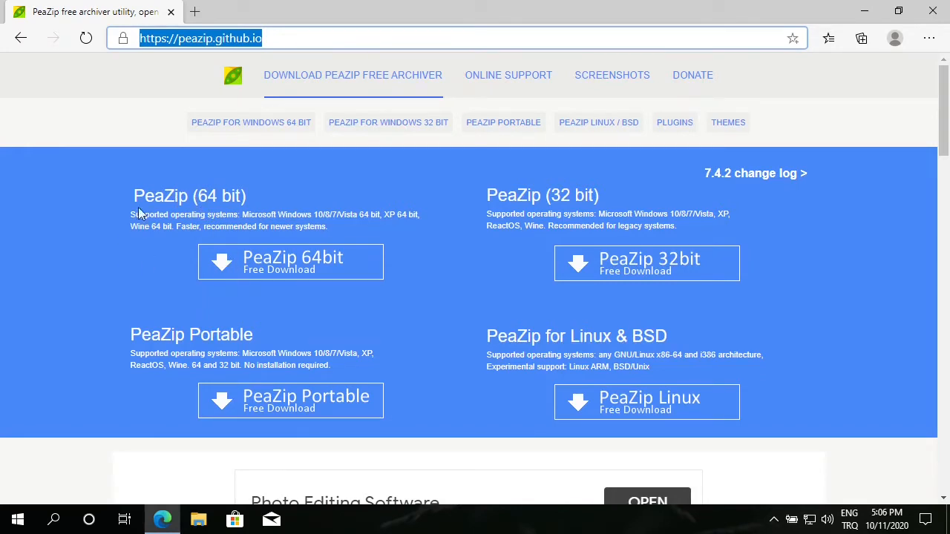
mouse_move(294, 261)
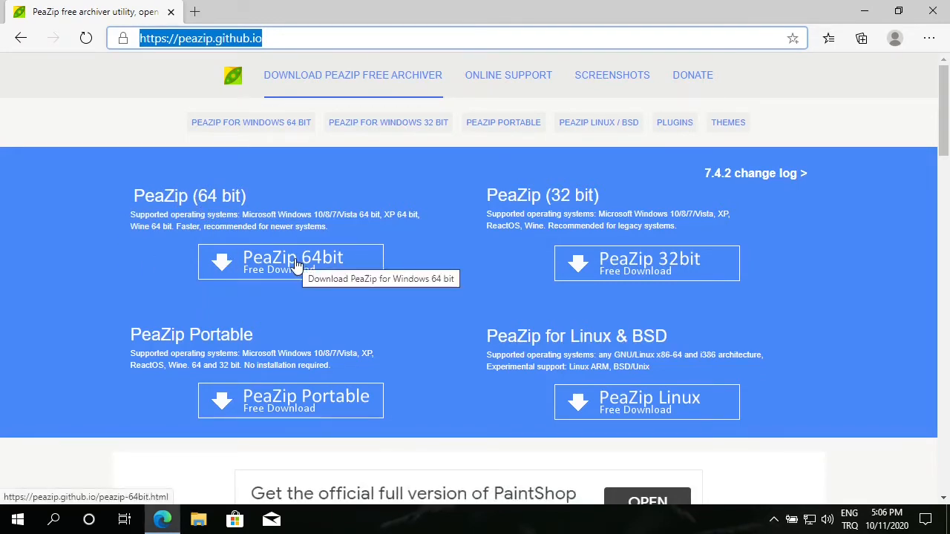
click(291, 261)
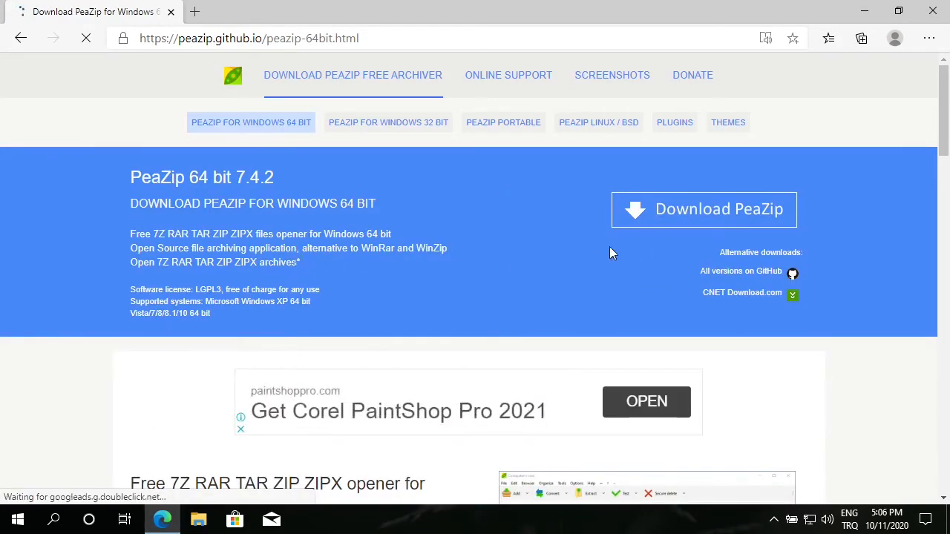
click(704, 208)
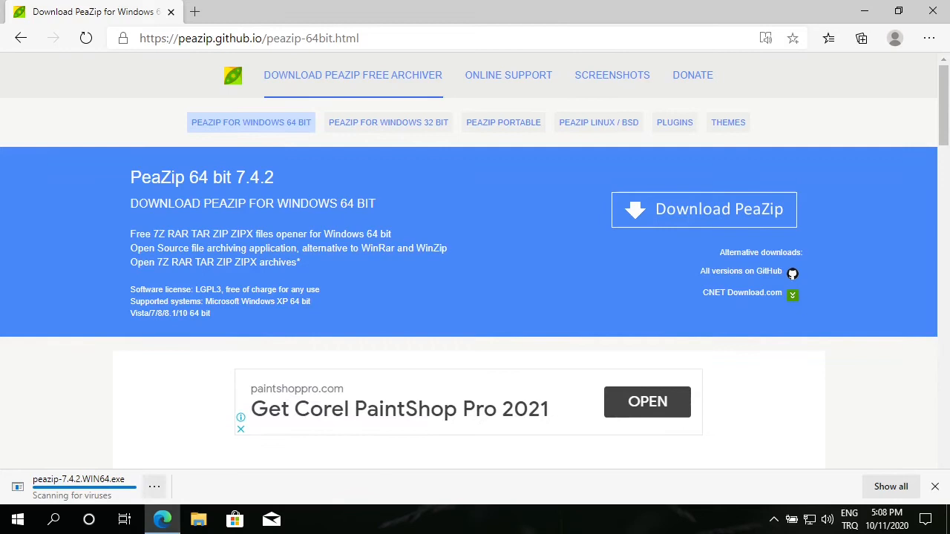
Show the downloaded peazip-7.4.2.WIN64.exe in the Downloads folder
click(154, 487)
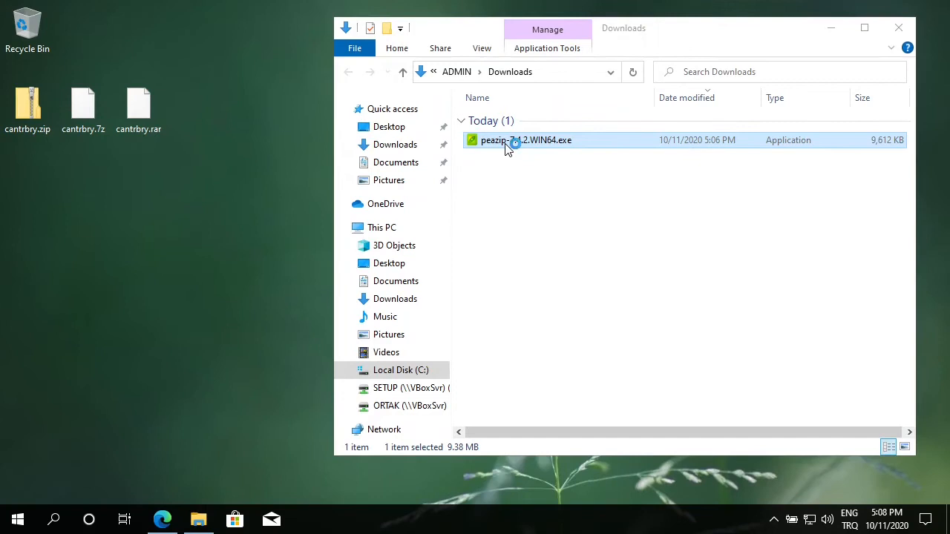
Launch the installer, accept the license and keep Standard installation through to file associations
double_click(525, 139)
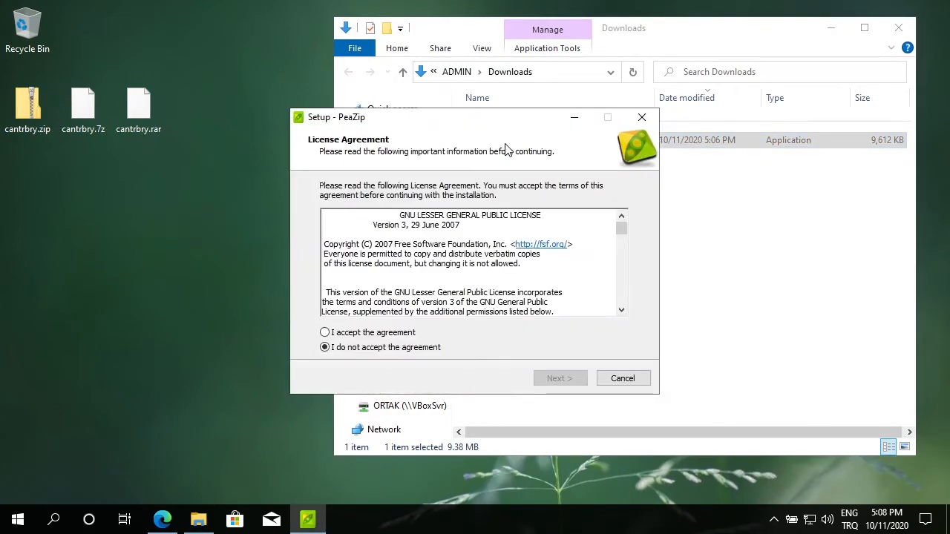
click(323, 332)
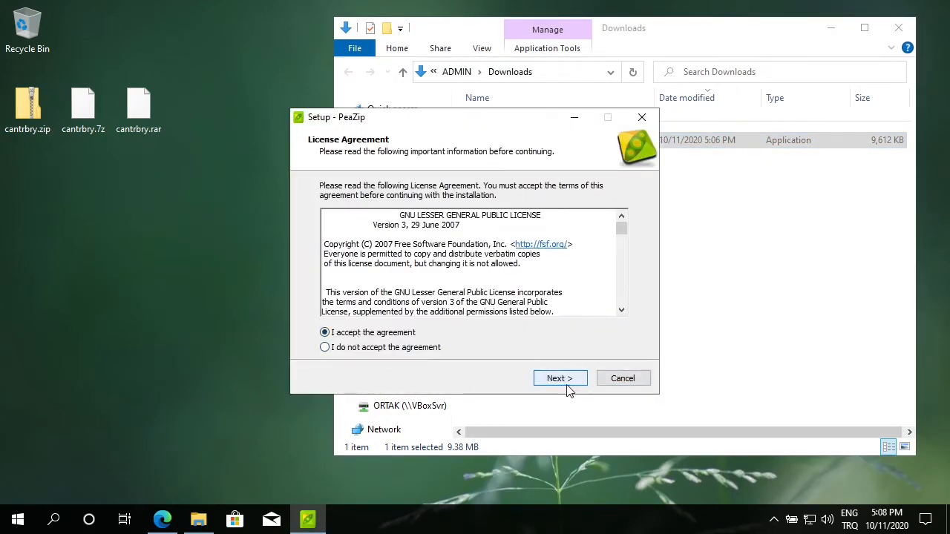
click(560, 378)
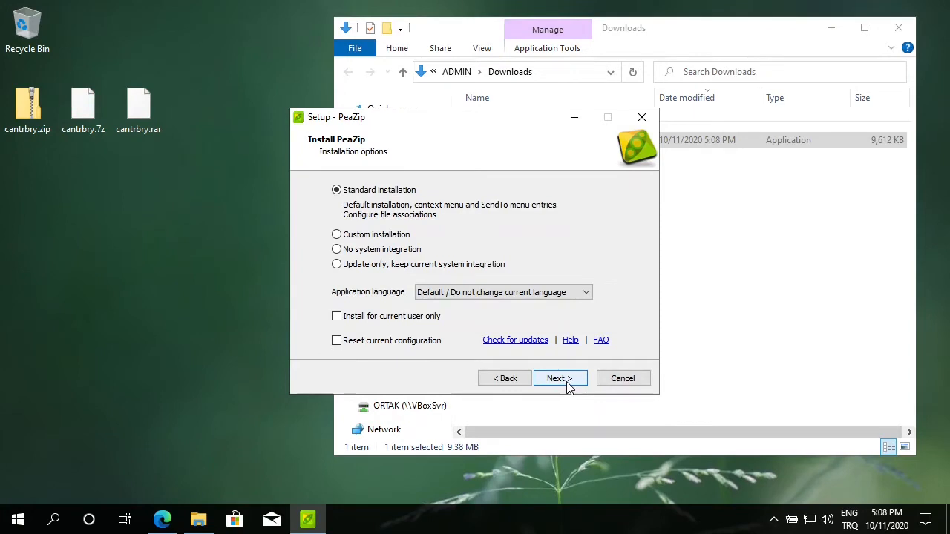
mouse_move(384, 190)
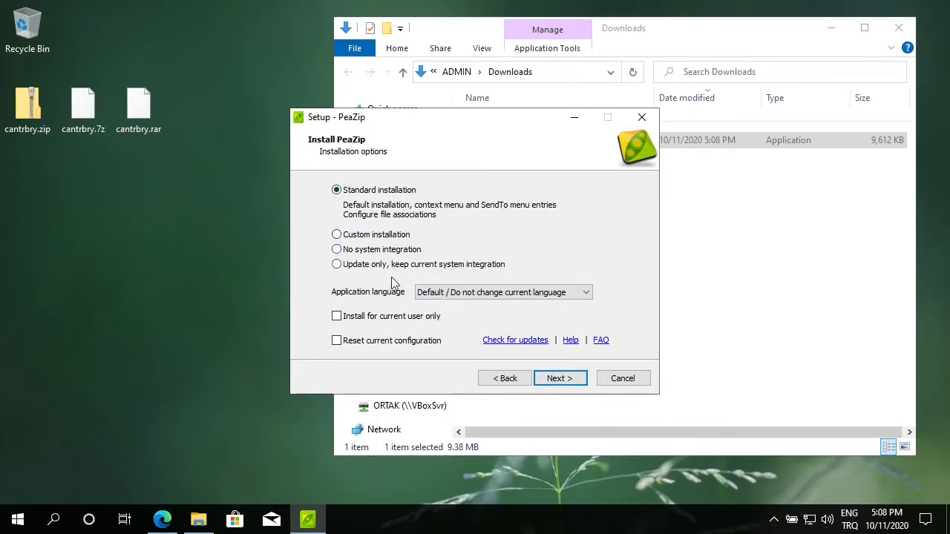
click(560, 379)
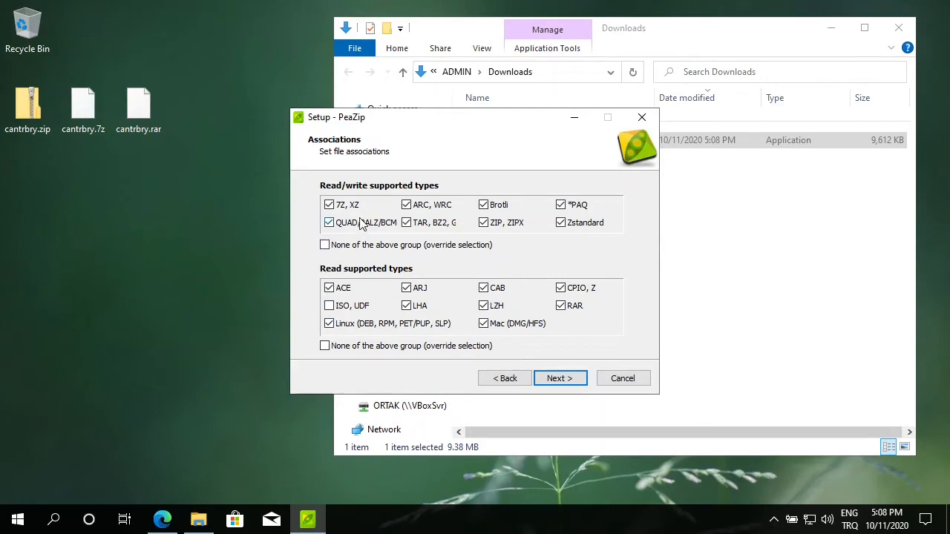
mouse_move(418, 246)
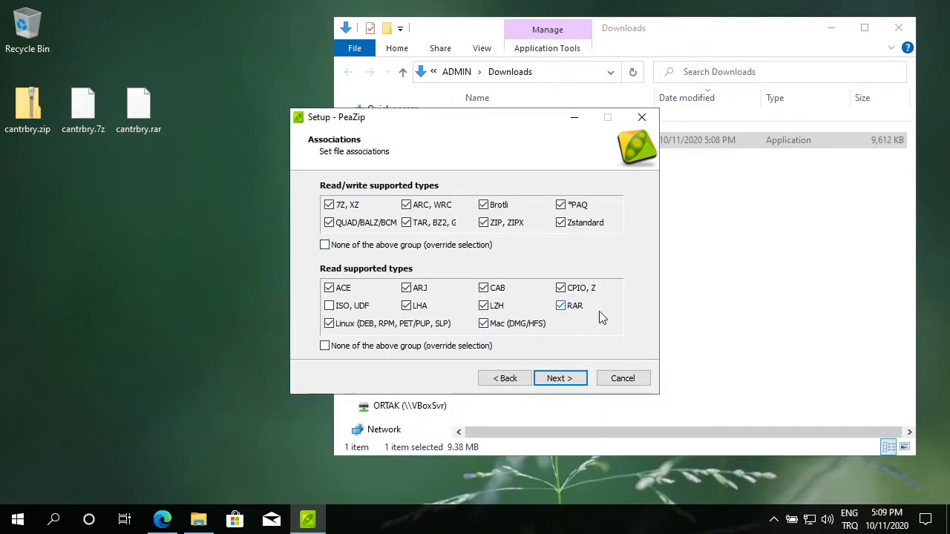
Keep default associations, install PeaZip with a desktop shortcut and finish the wizard
click(560, 379)
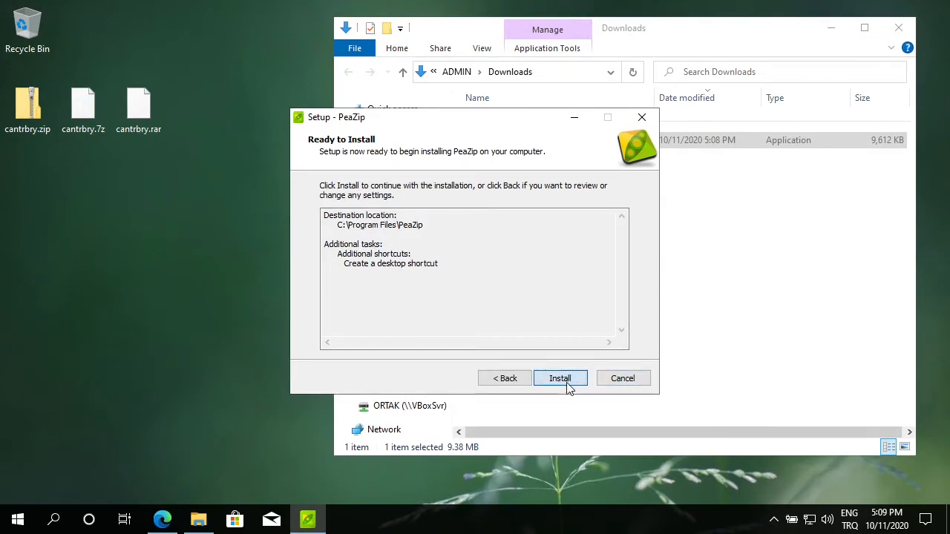
click(559, 379)
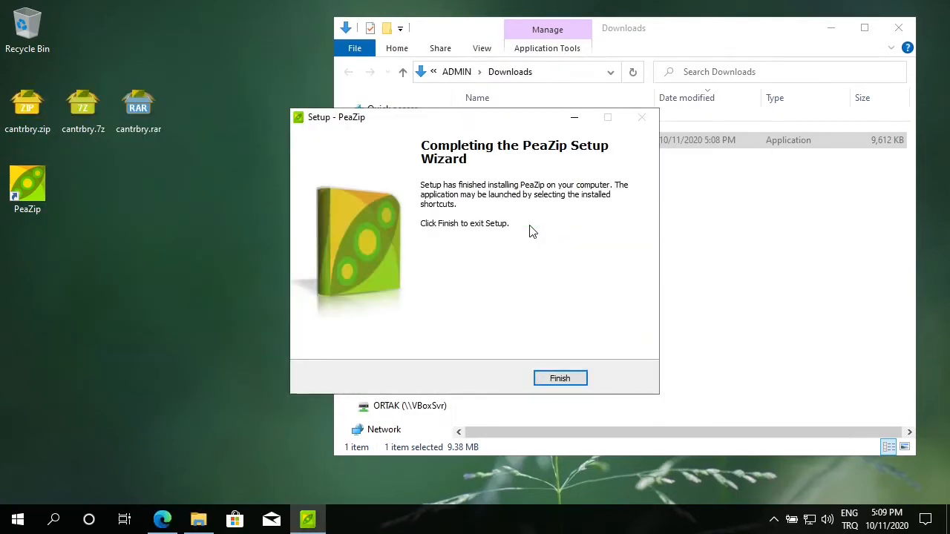
click(561, 378)
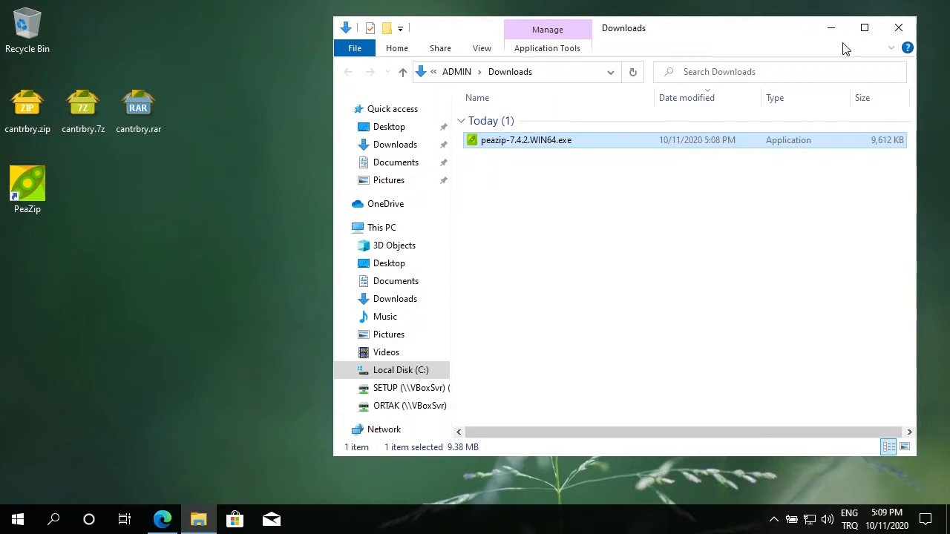
Close the Downloads window, leaving the desktop with the PeaZip shortcut and cantrbry archives
click(899, 27)
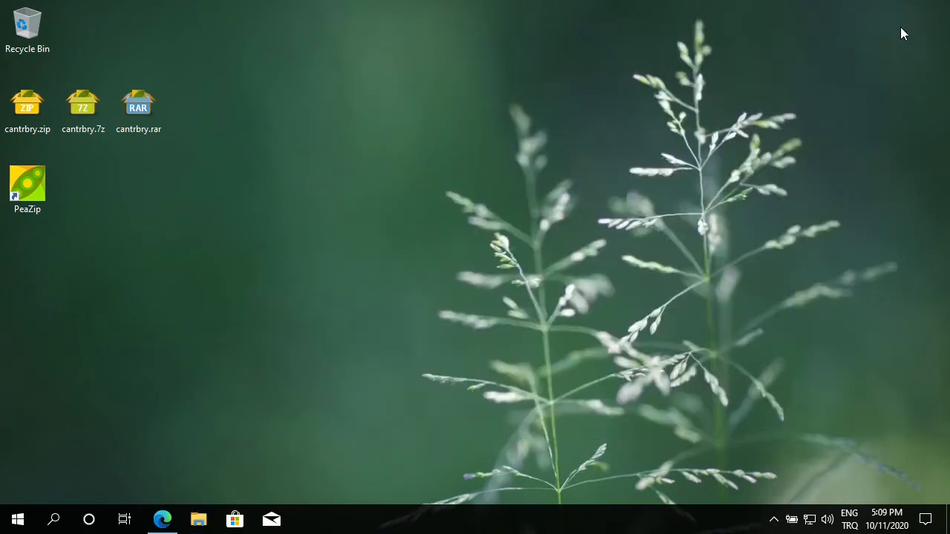
mouse_move(144, 225)
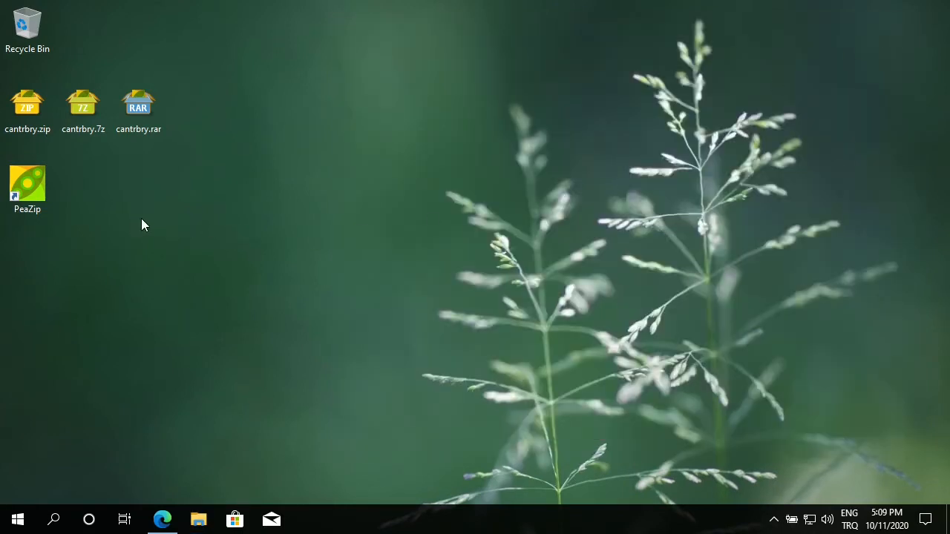
mouse_move(26, 185)
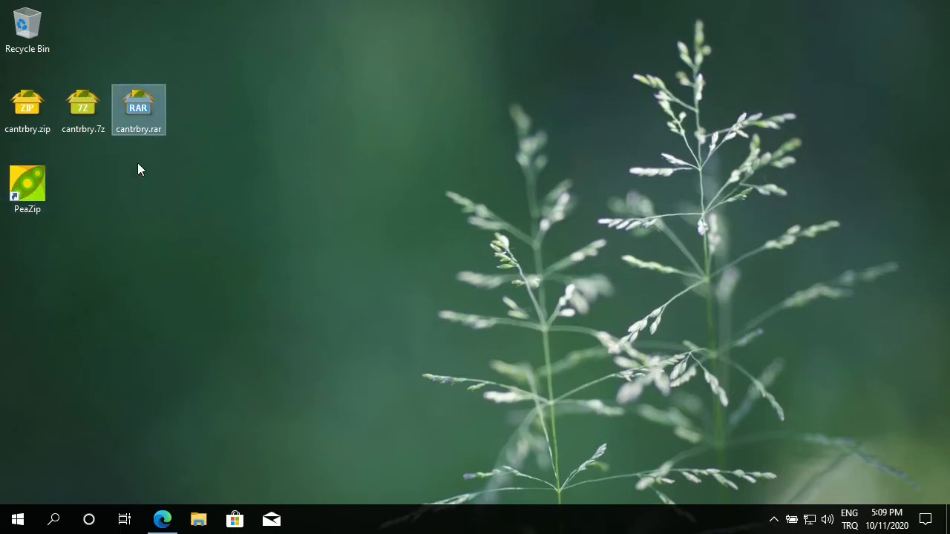
mouse_move(81, 148)
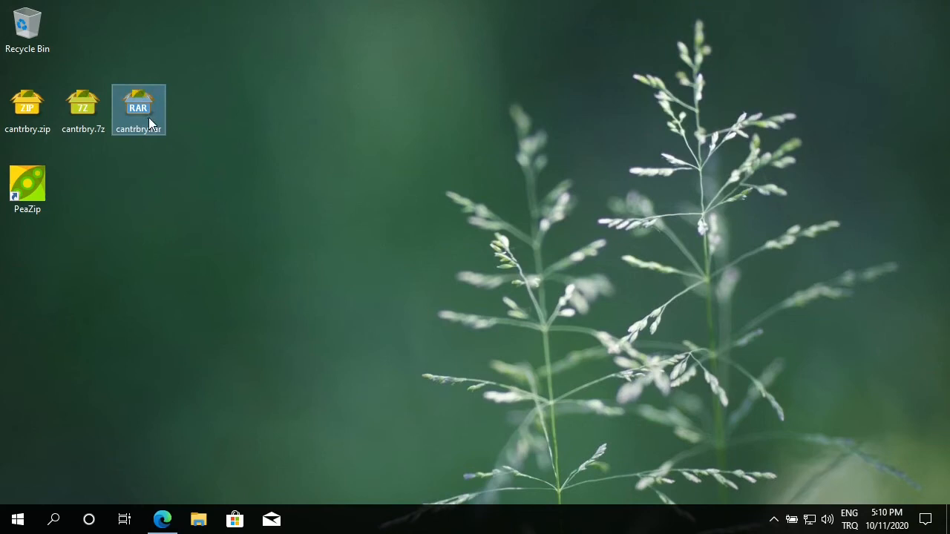
mouse_move(151, 111)
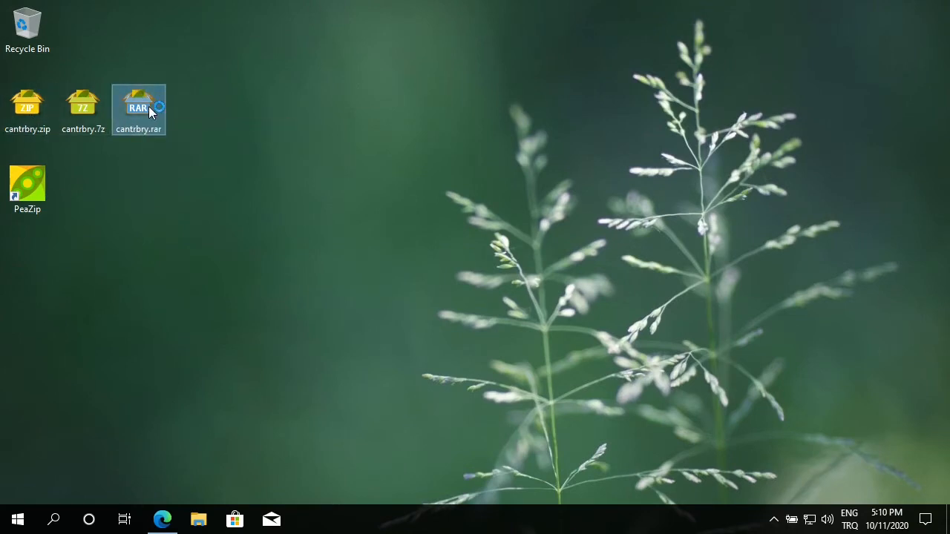
View cantrbry.rar and cantrbry.zip in PeaZip, each listing 11 files, then close PeaZip
double_click(140, 107)
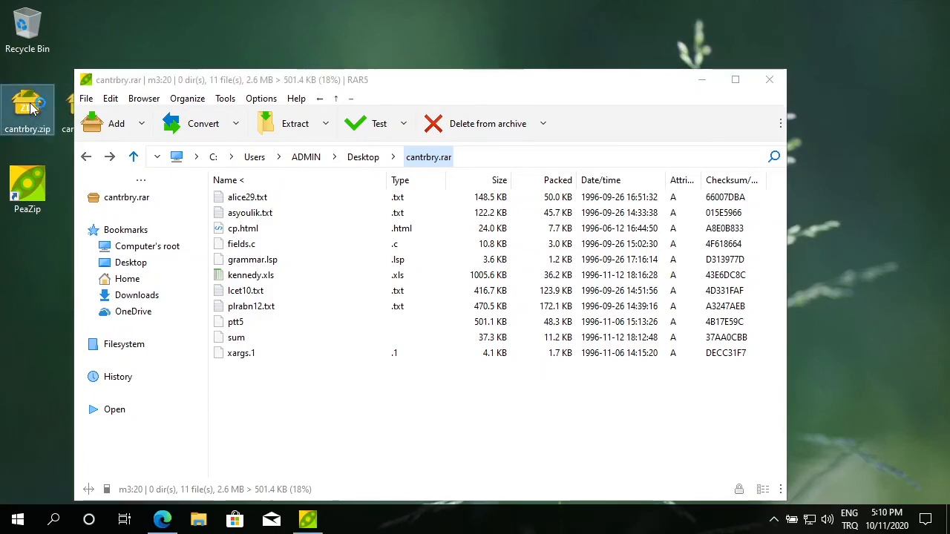
mouse_move(27, 104)
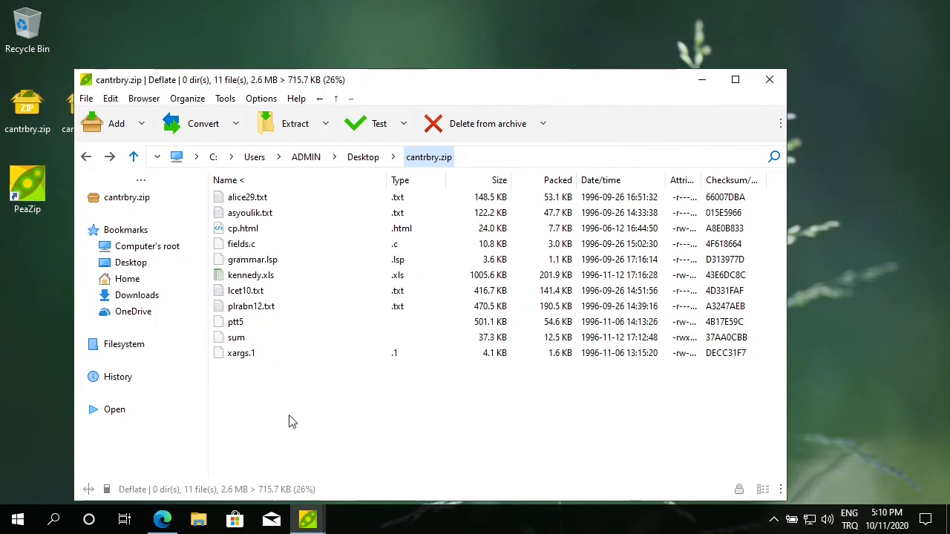
mouse_move(769, 80)
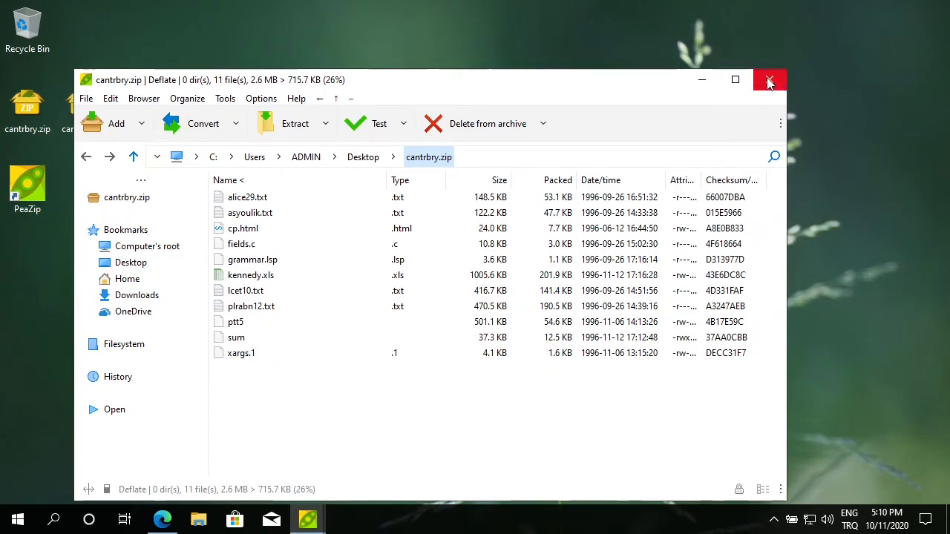
click(769, 80)
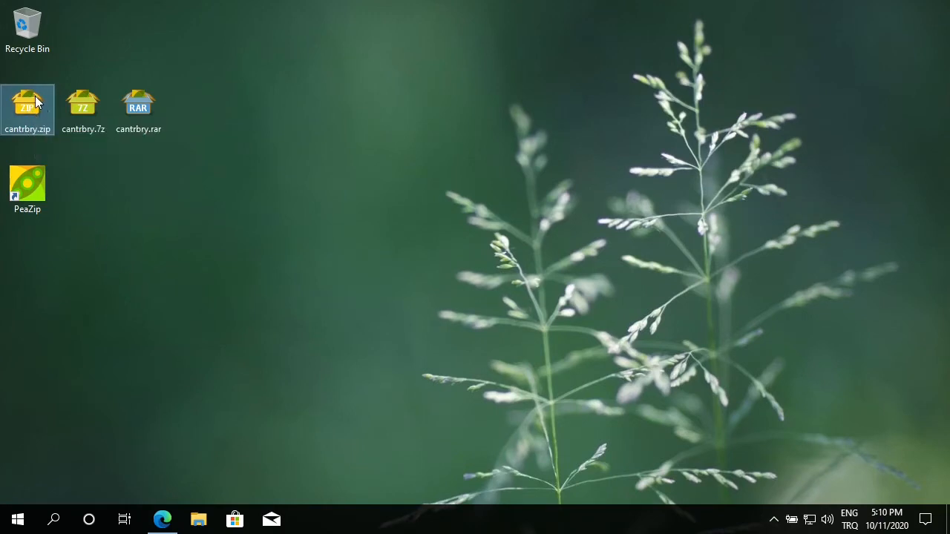
Extract cantrbry.zip via Extract here (smart new folder) and dismiss the extraction report
right_click(26, 107)
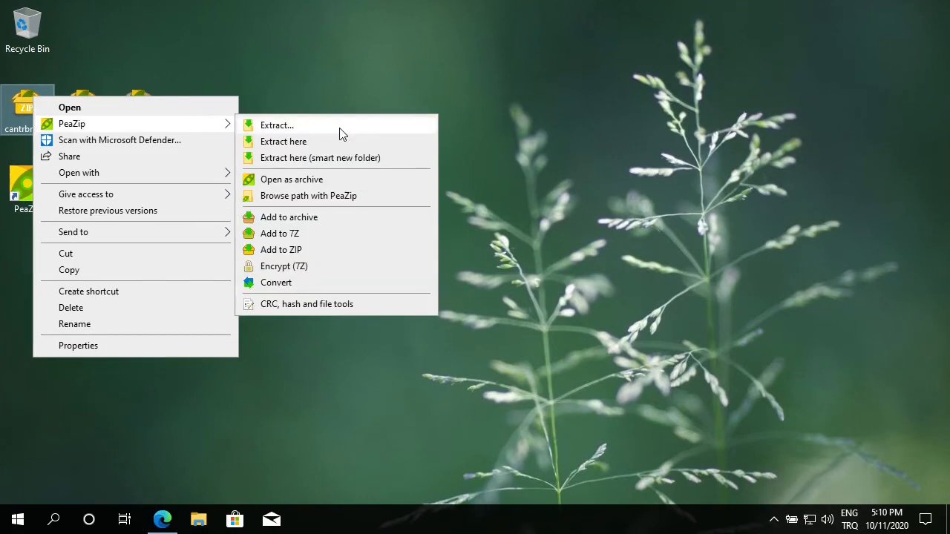
mouse_move(312, 146)
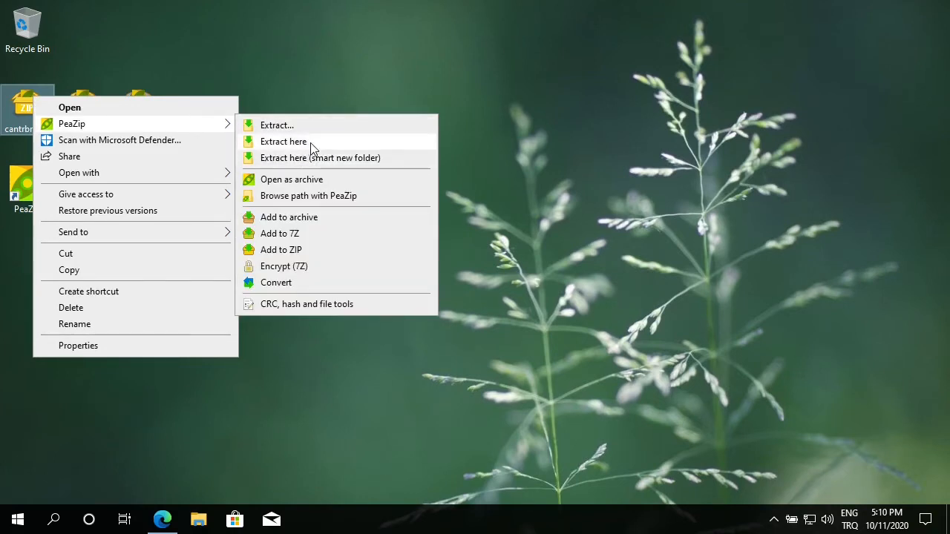
mouse_move(329, 196)
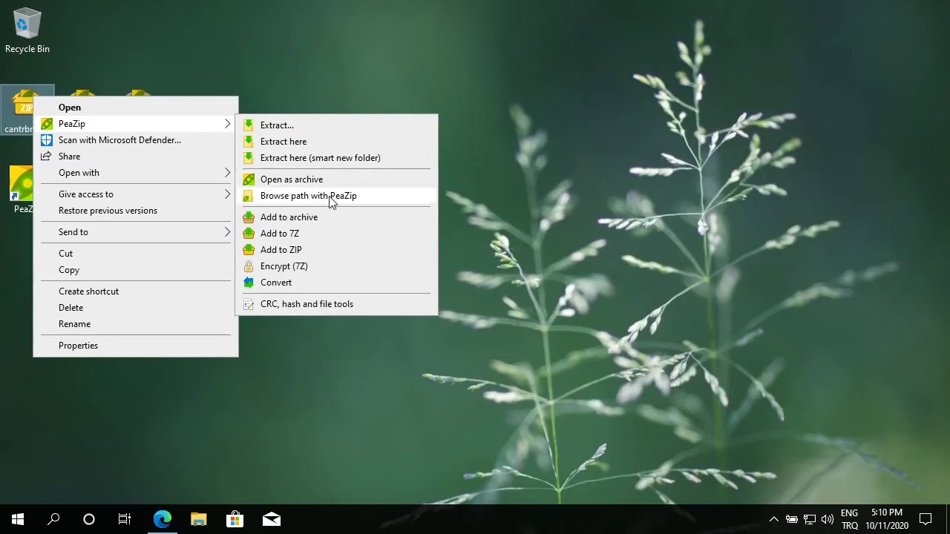
mouse_move(331, 157)
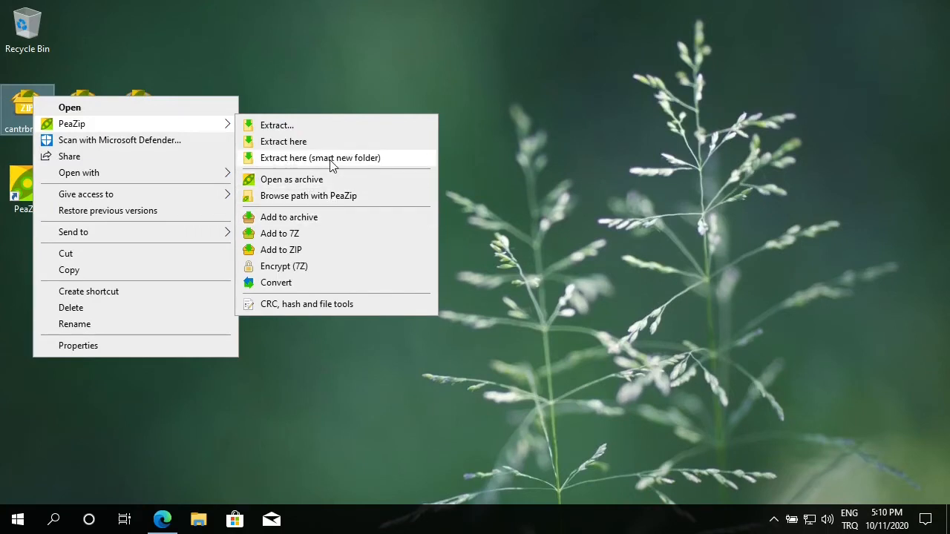
mouse_move(310, 162)
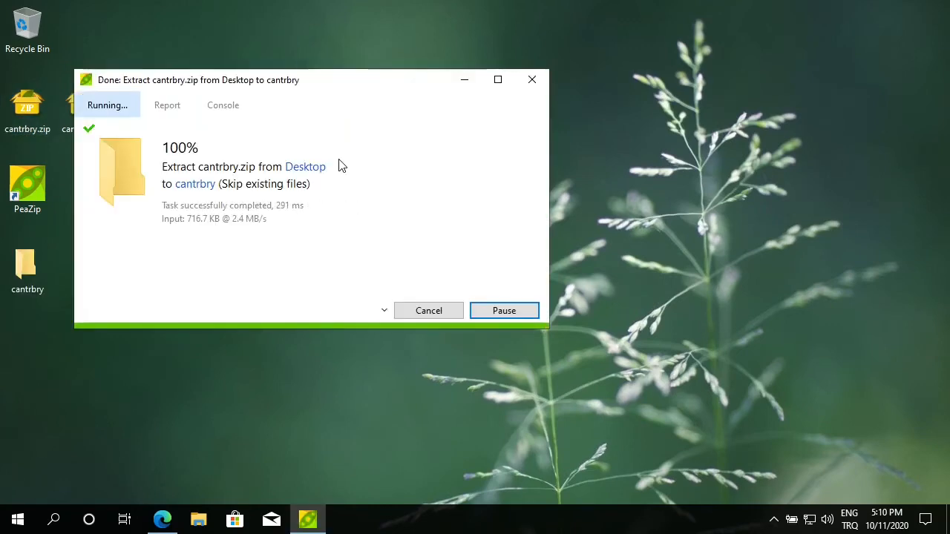
click(531, 81)
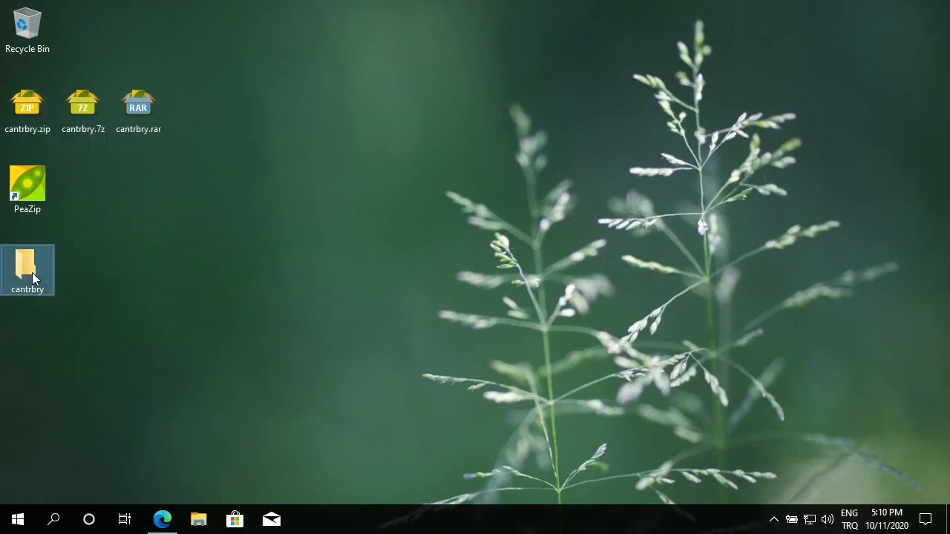
Open the extracted cantrbry folder listing its 11 files such as alice29.txt and kennedy.xls
double_click(26, 264)
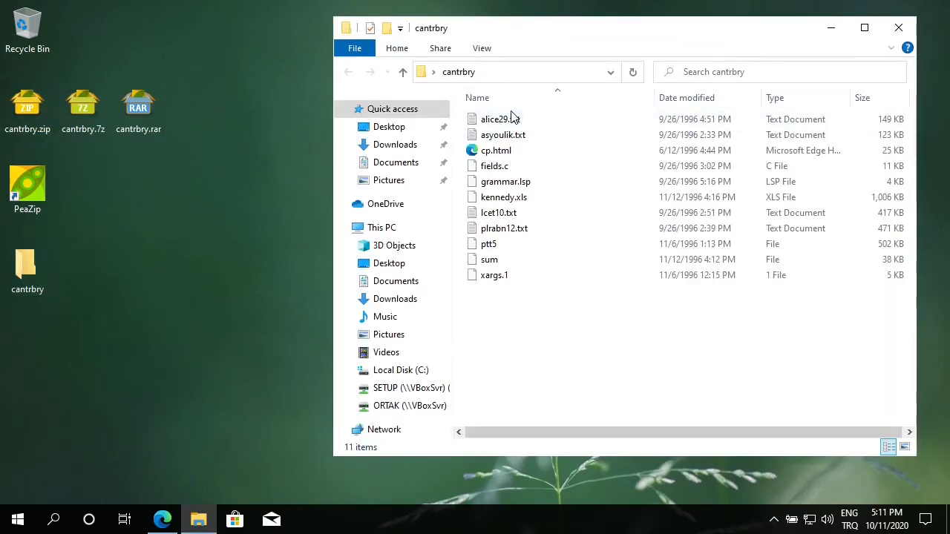
mouse_move(528, 181)
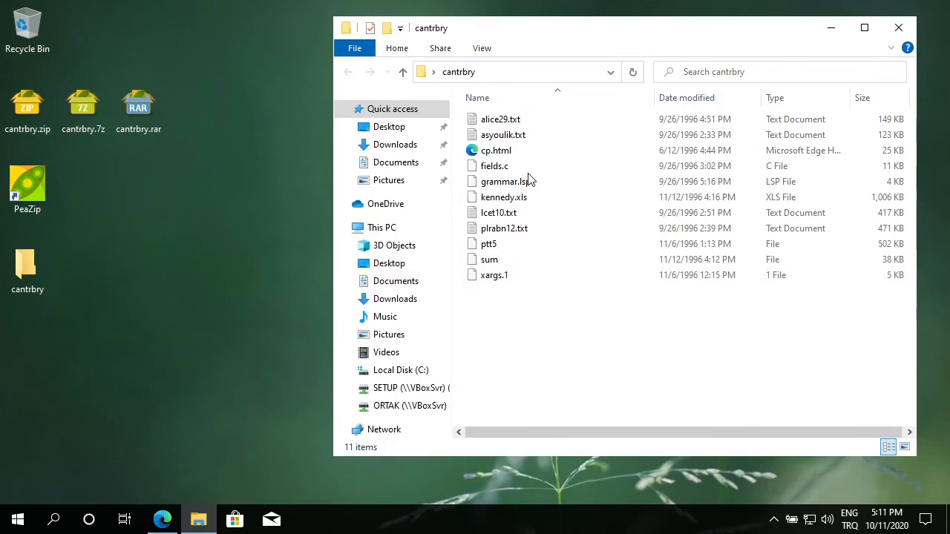
mouse_move(567, 349)
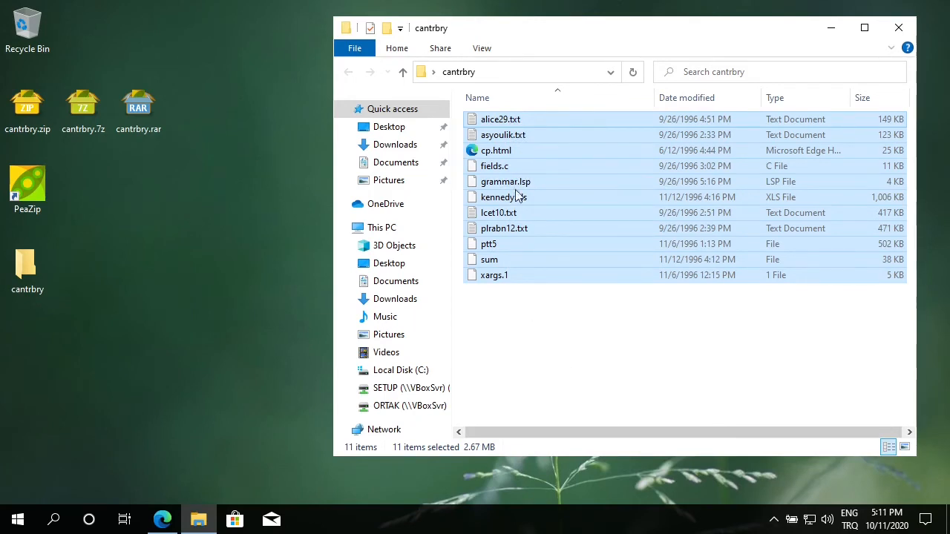
mouse_move(558, 226)
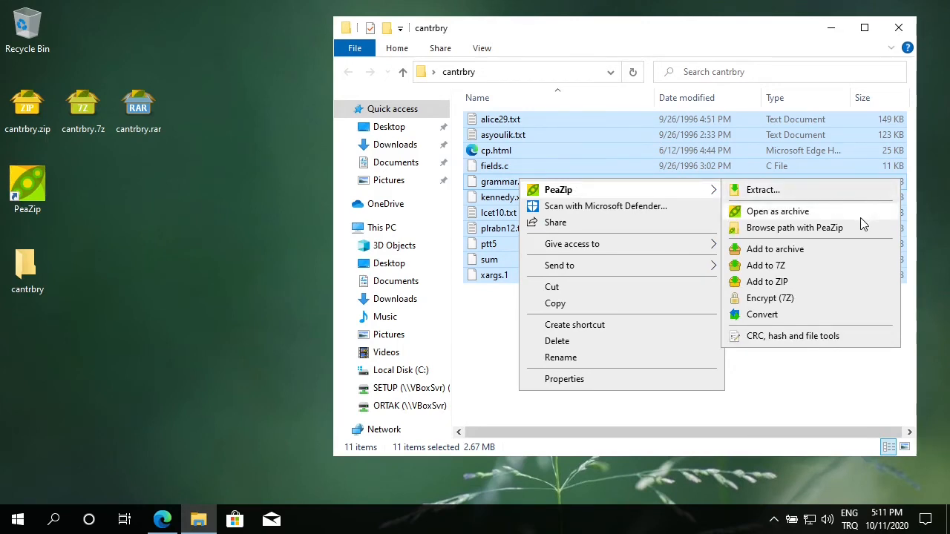
mouse_move(807, 253)
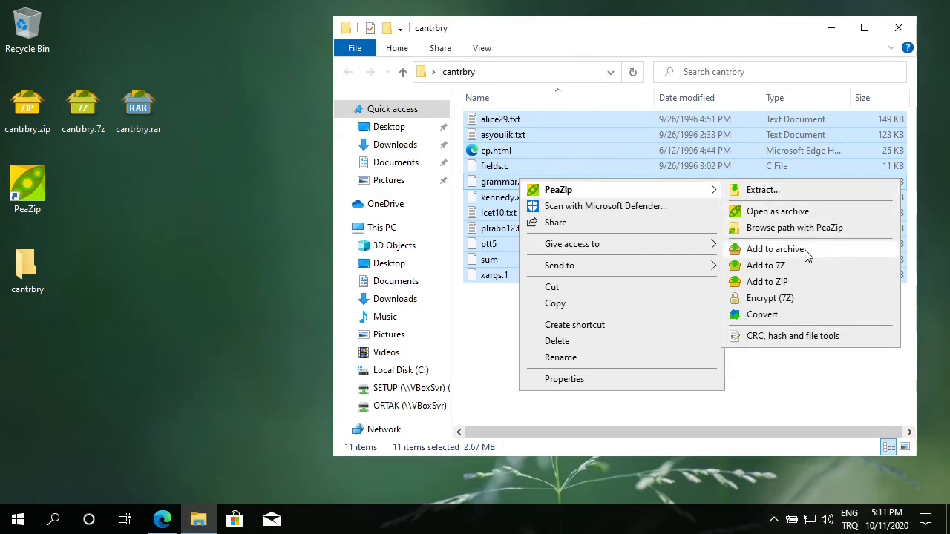
mouse_move(779, 270)
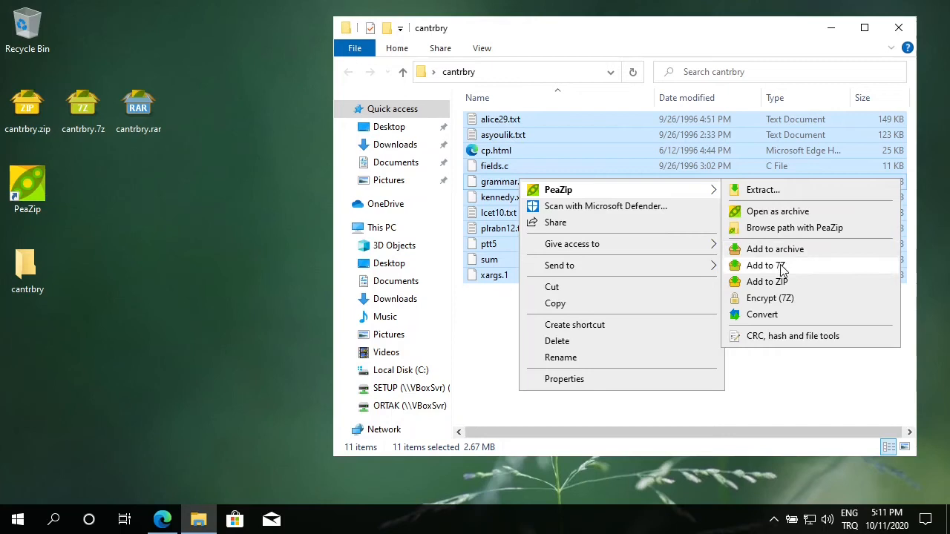
mouse_move(768, 282)
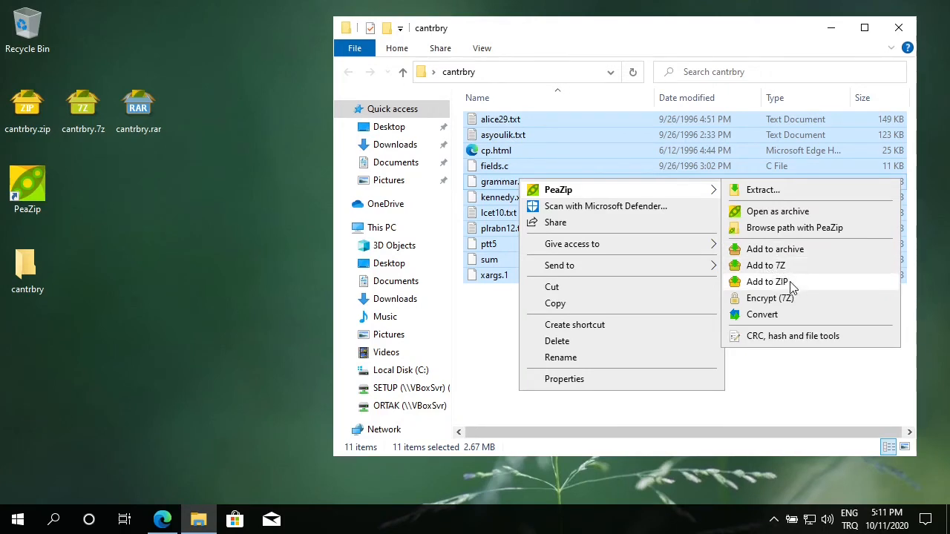
mouse_move(775, 249)
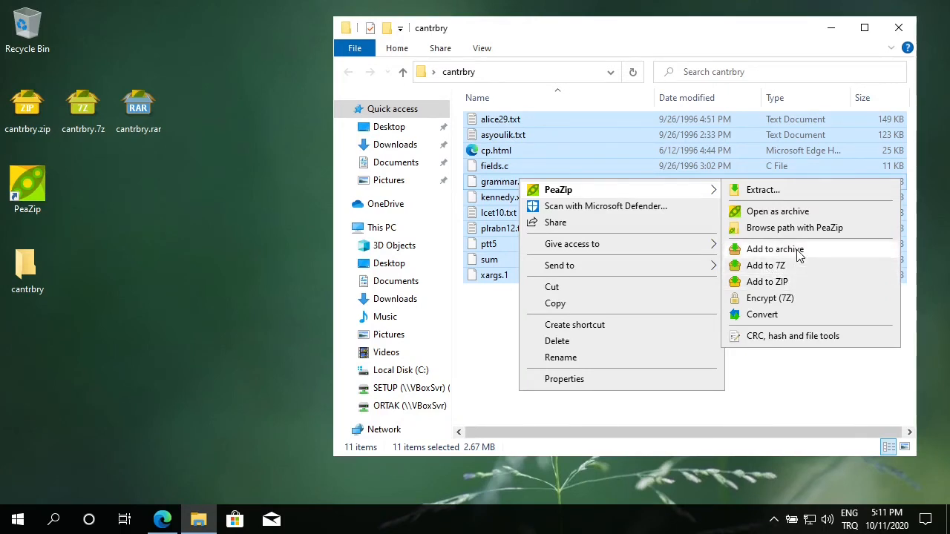
Create cantrbry.zip from the eleven files, keeping ZIP format and Normal compression level
click(775, 249)
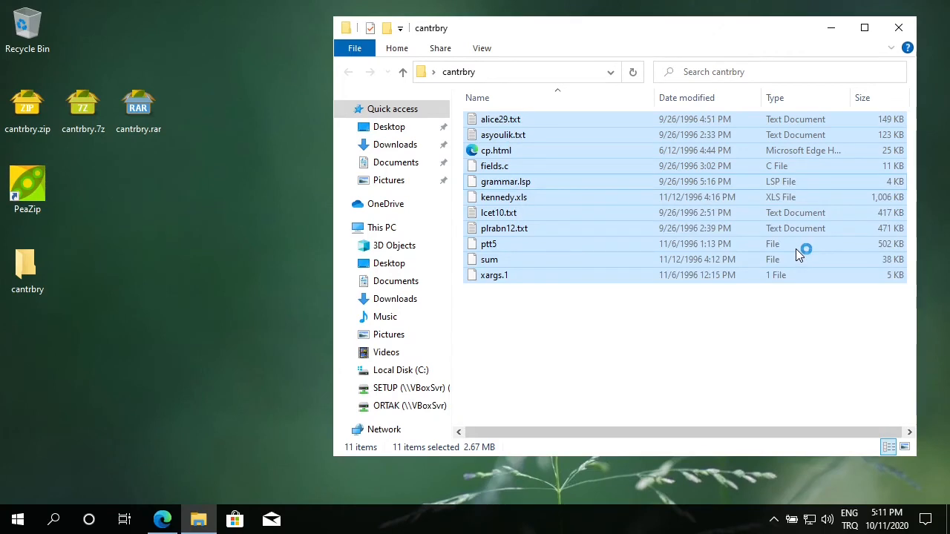
mouse_move(800, 255)
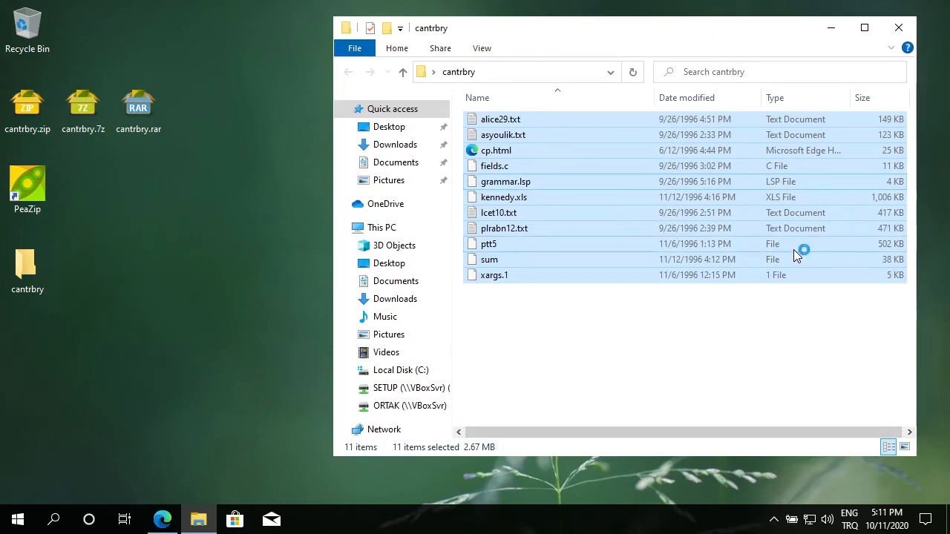
mouse_move(795, 255)
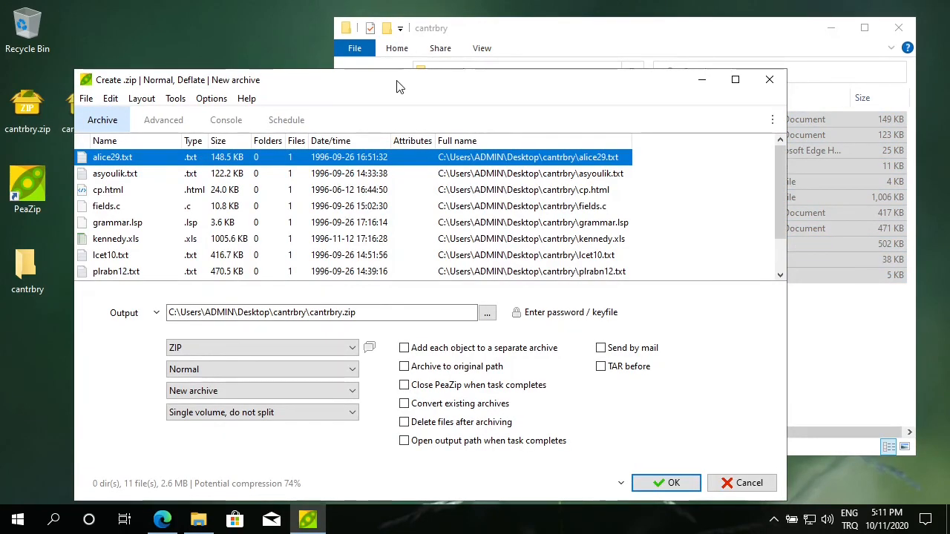
mouse_move(369, 353)
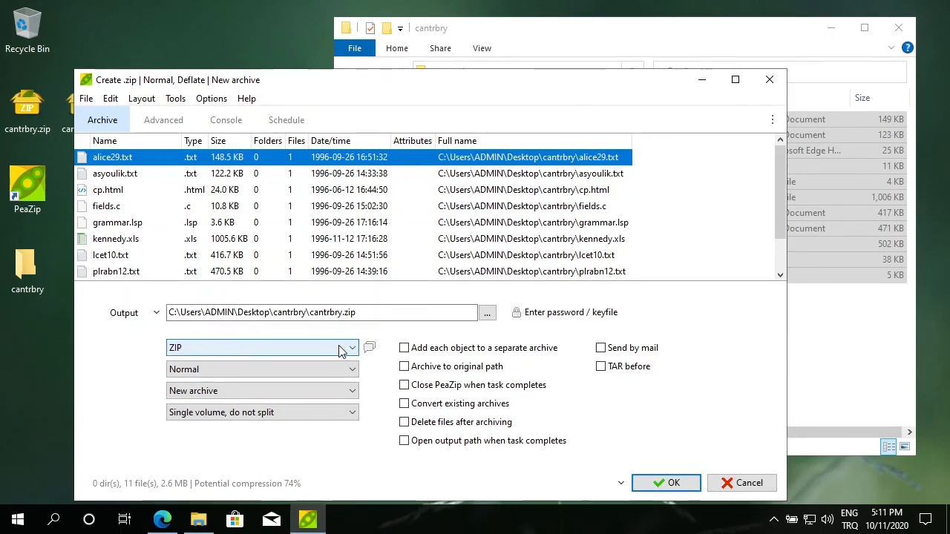
click(350, 348)
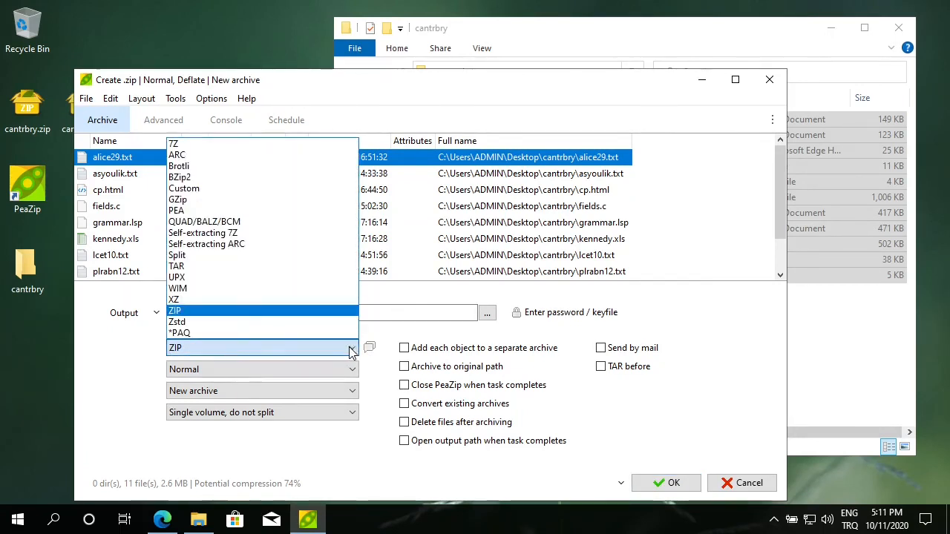
mouse_move(312, 339)
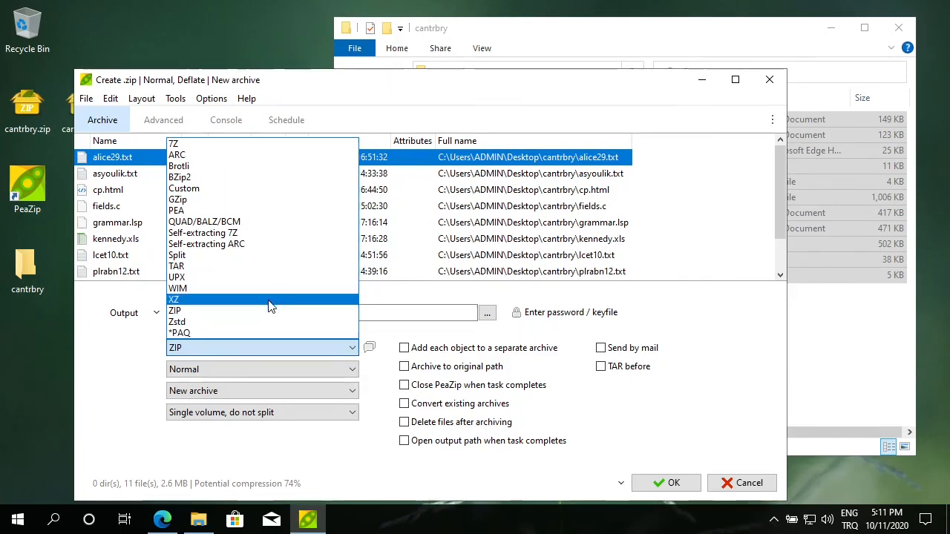
mouse_move(260, 291)
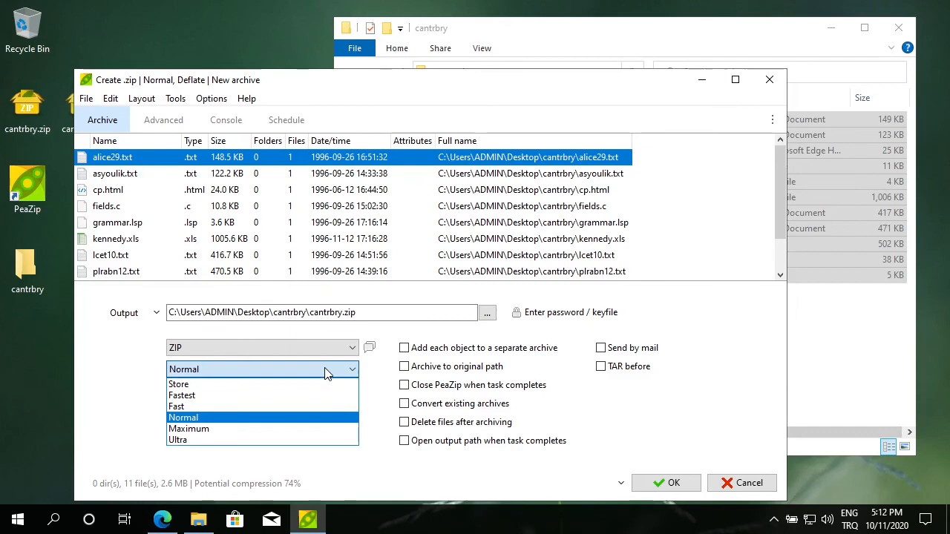
mouse_move(178, 383)
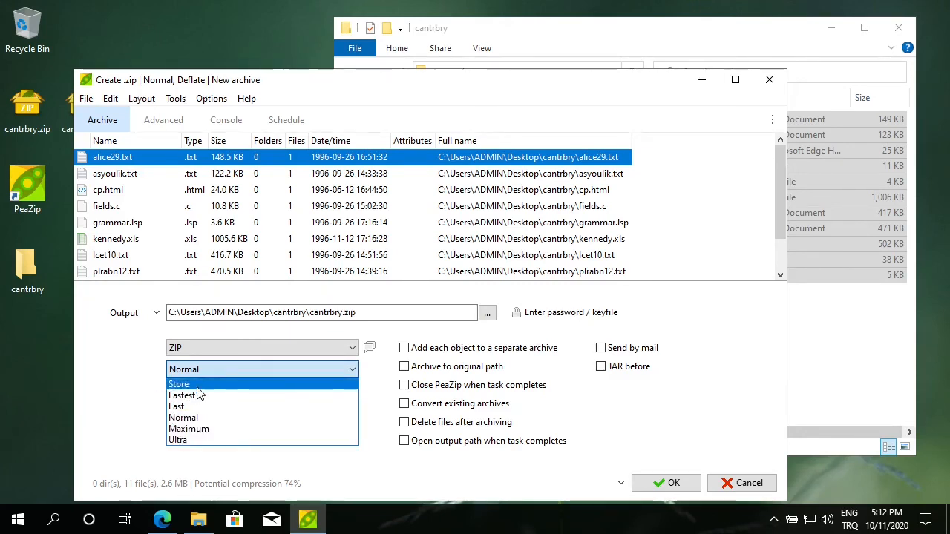
click(184, 417)
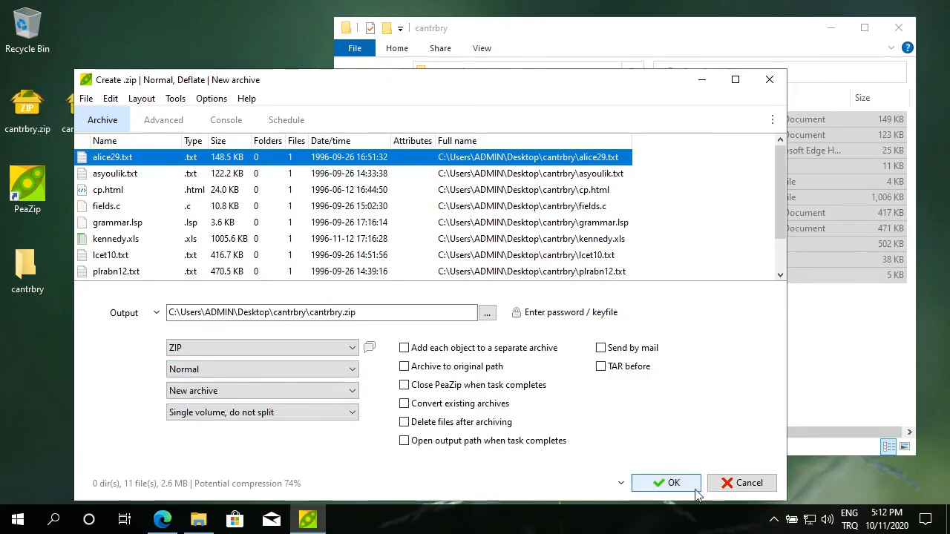
click(665, 484)
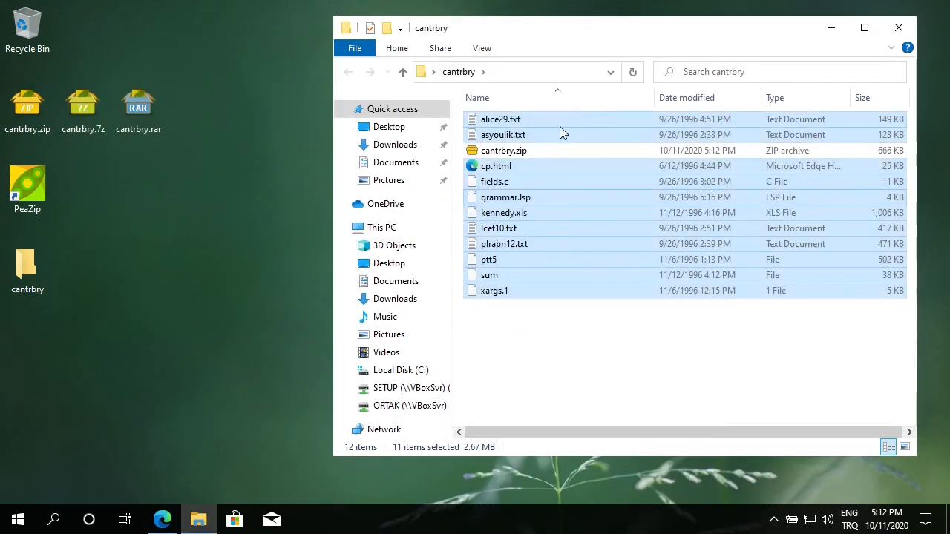
click(504, 150)
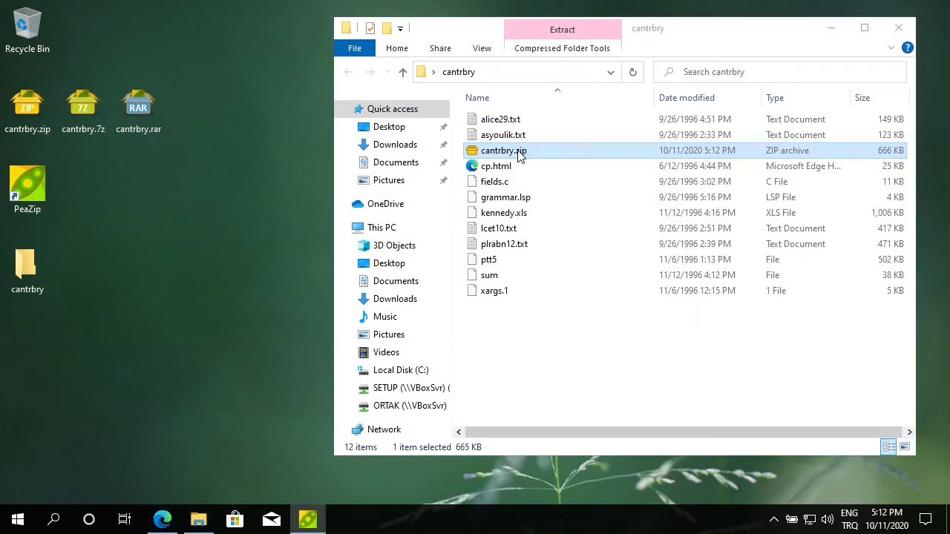
double_click(503, 150)
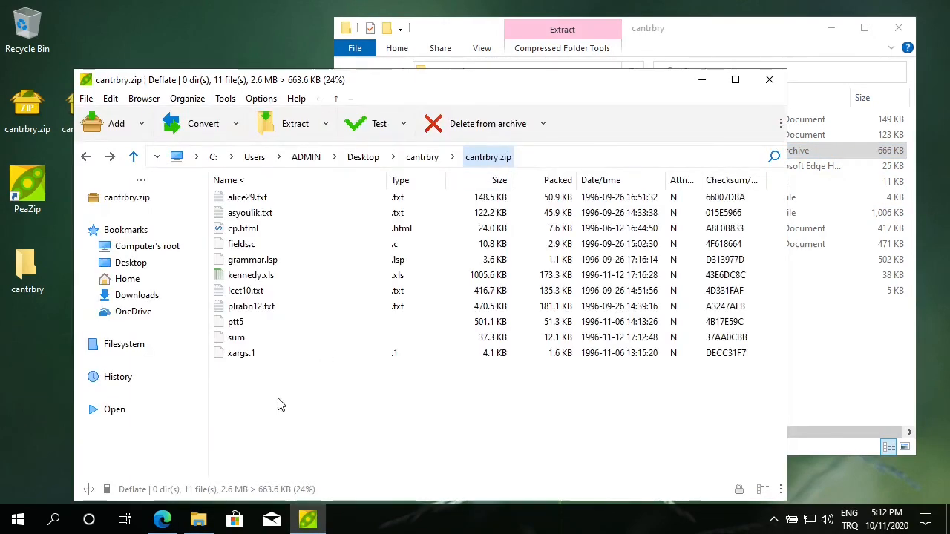
mouse_move(769, 80)
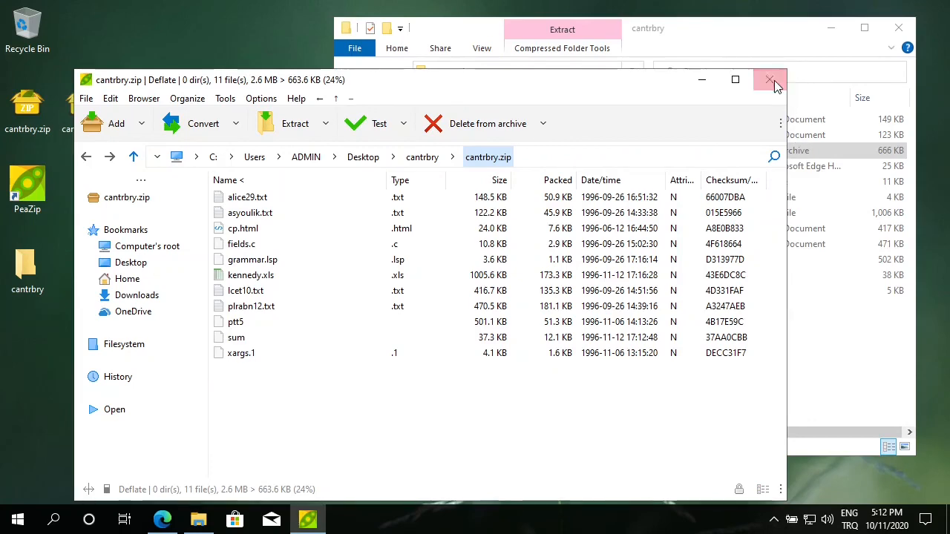
click(769, 80)
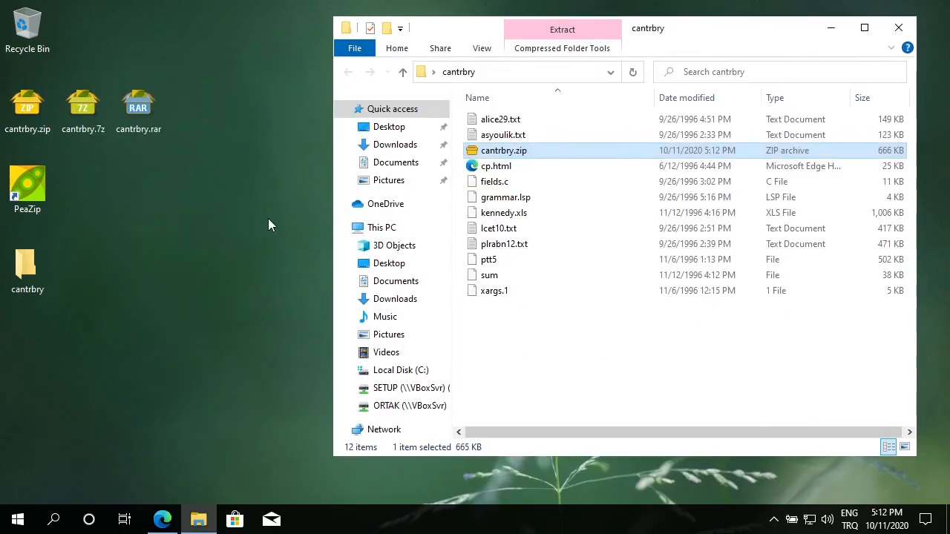